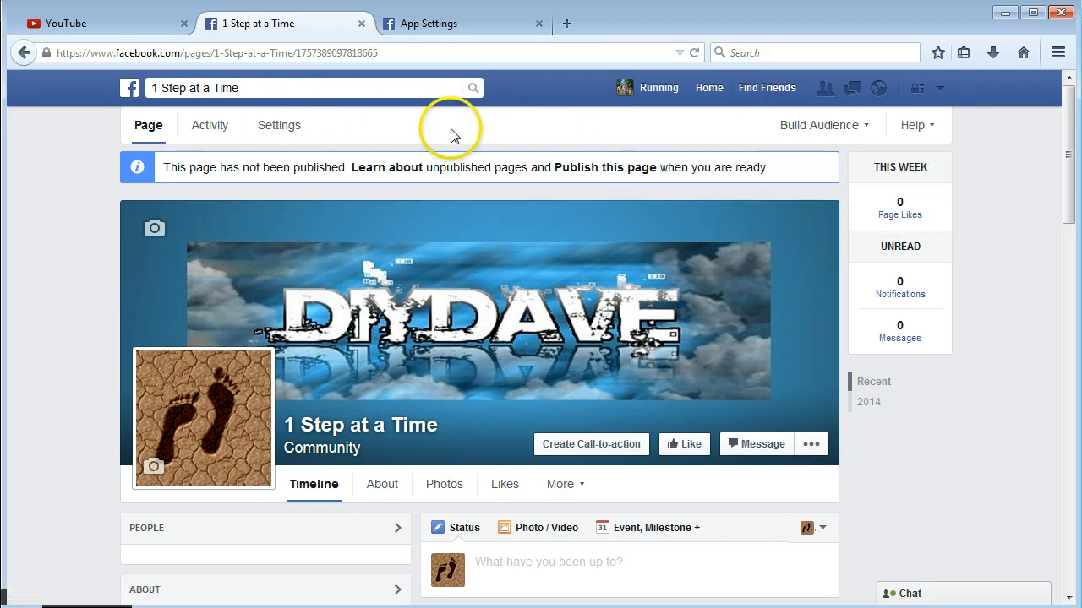
{"action": "mouse_move", "coordinate": [370, 135]}
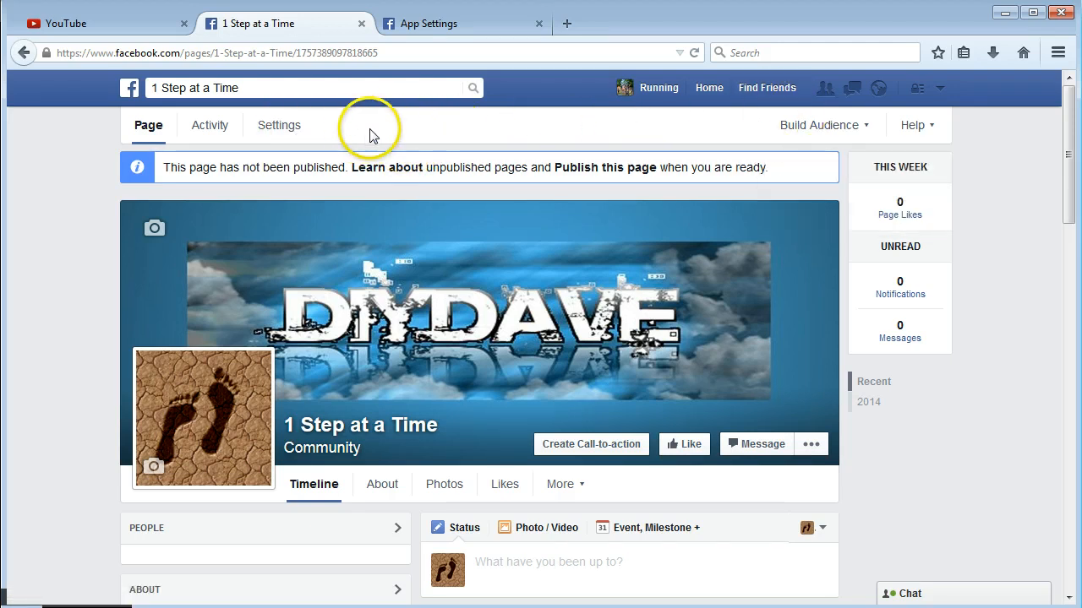
{"action": "mouse_move", "coordinate": [380, 139]}
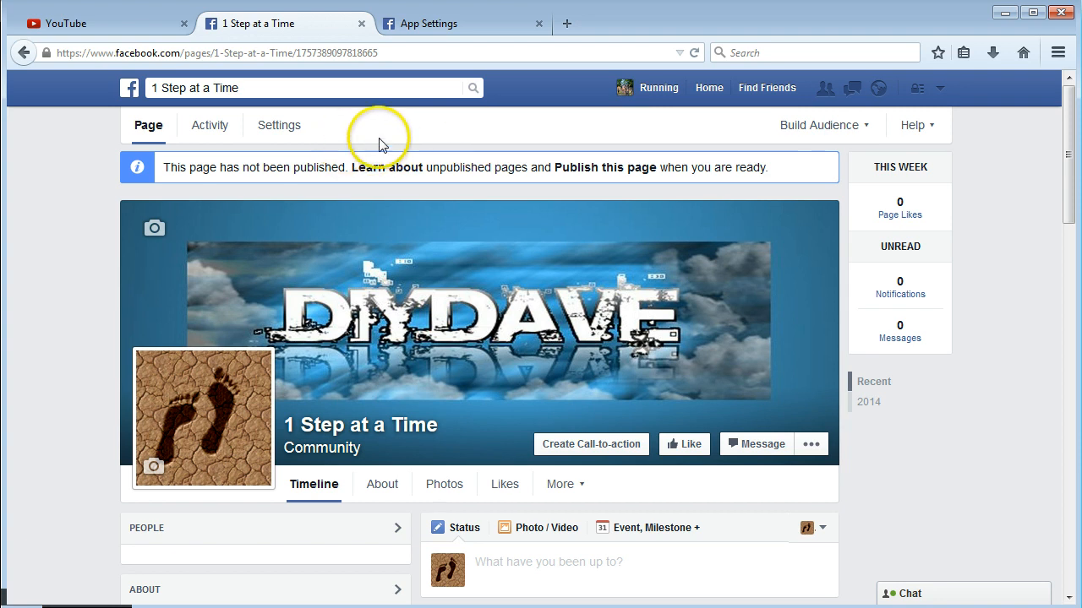
{"action": "mouse_move", "coordinate": [391, 131]}
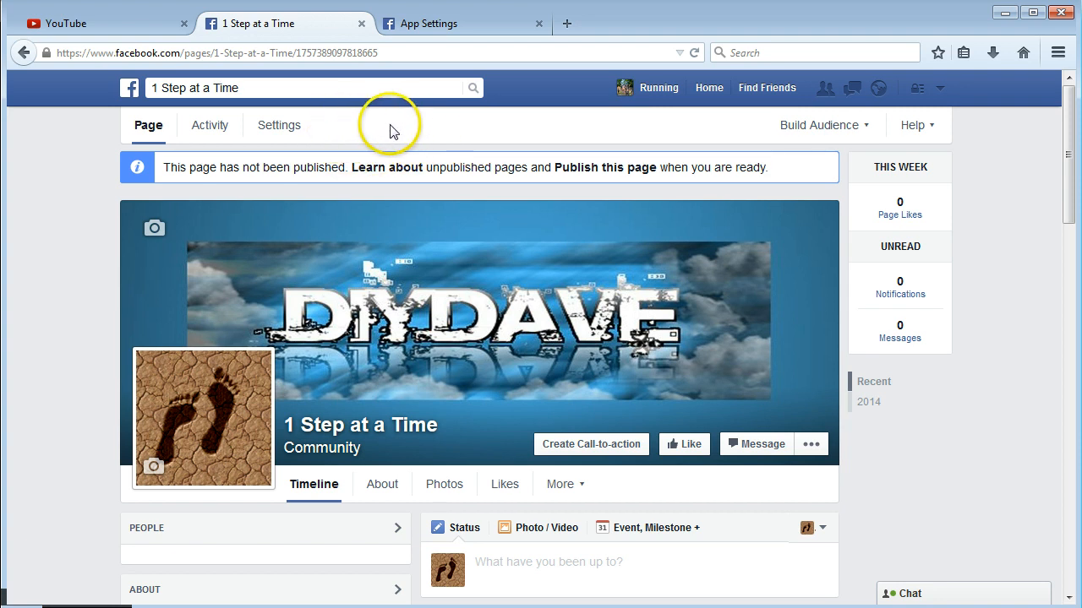
{"action": "mouse_move", "coordinate": [416, 135]}
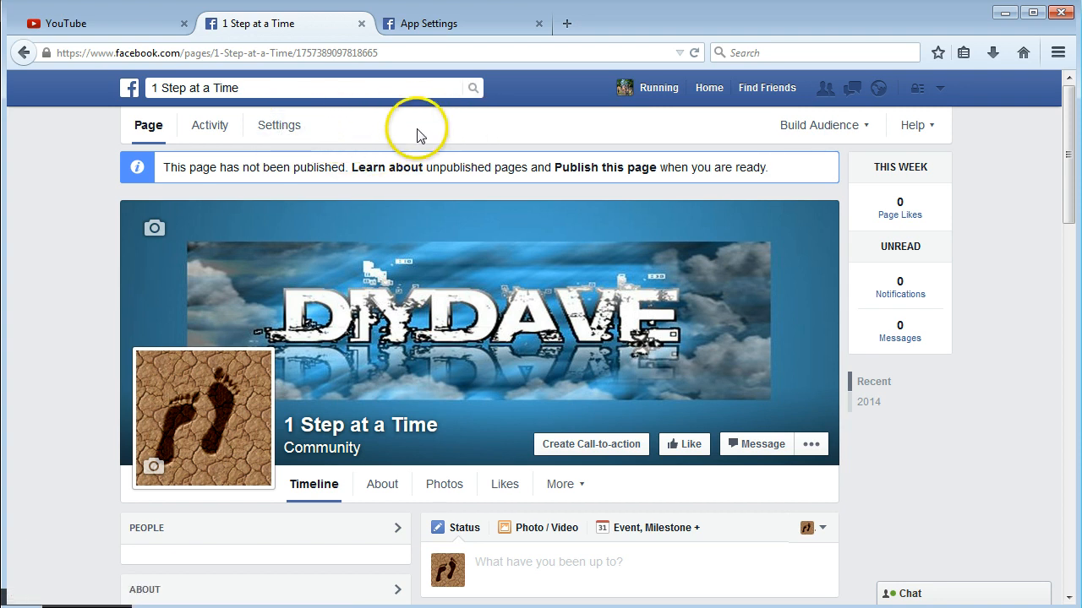
Step: Open the Settings tab of the 1 Step at a Time page
{"action": "left_click", "coordinate": [279, 125]}
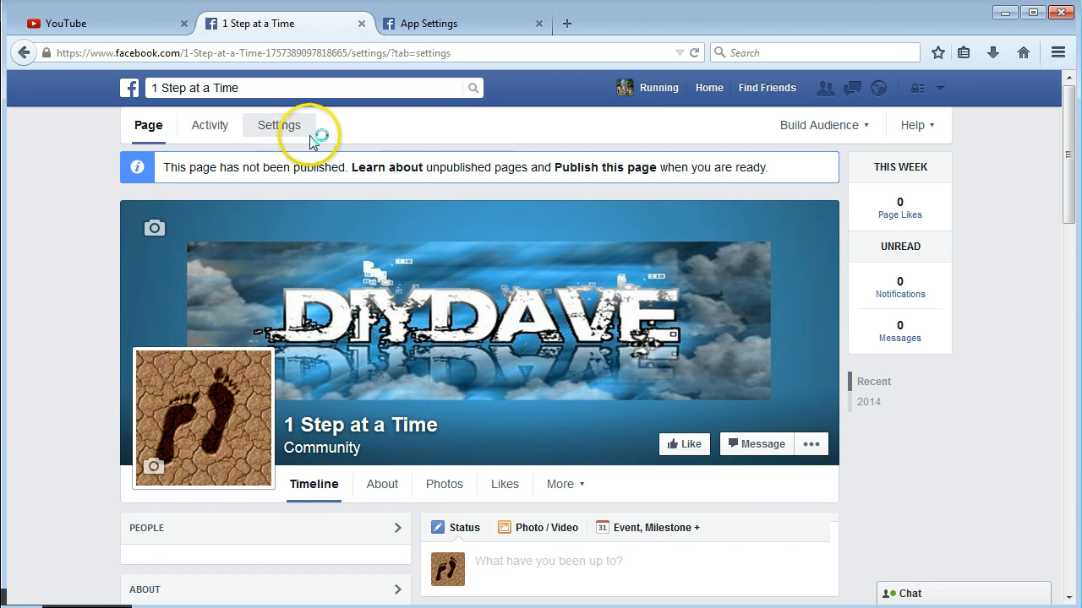
Step: Show the page's Apps settings with suggested Events and Notes, then switch to personal App Settings
{"action": "left_click", "coordinate": [279, 125]}
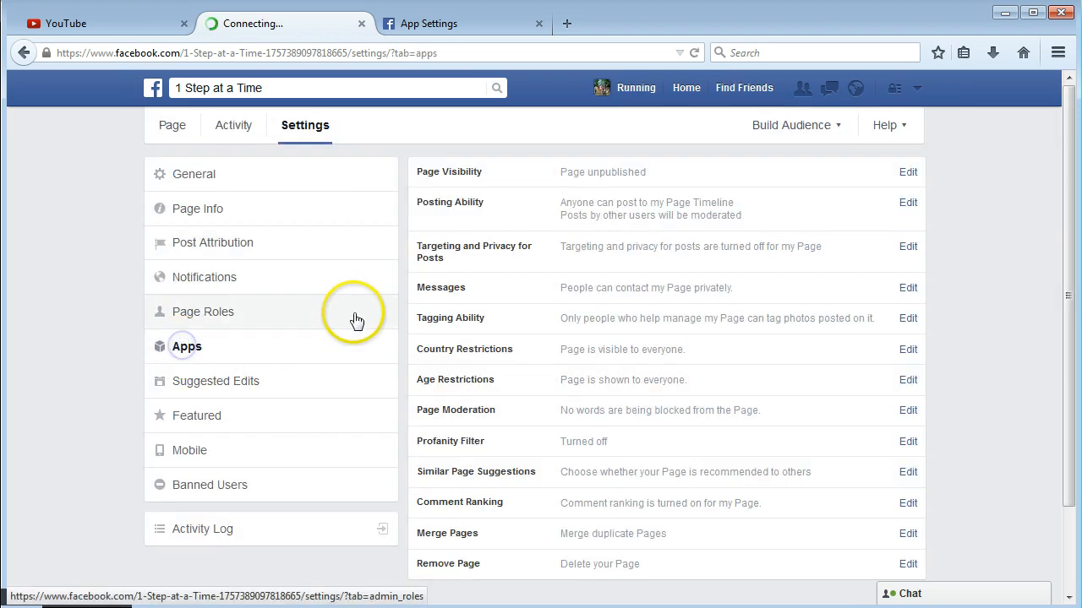
{"action": "left_click", "coordinate": [186, 346]}
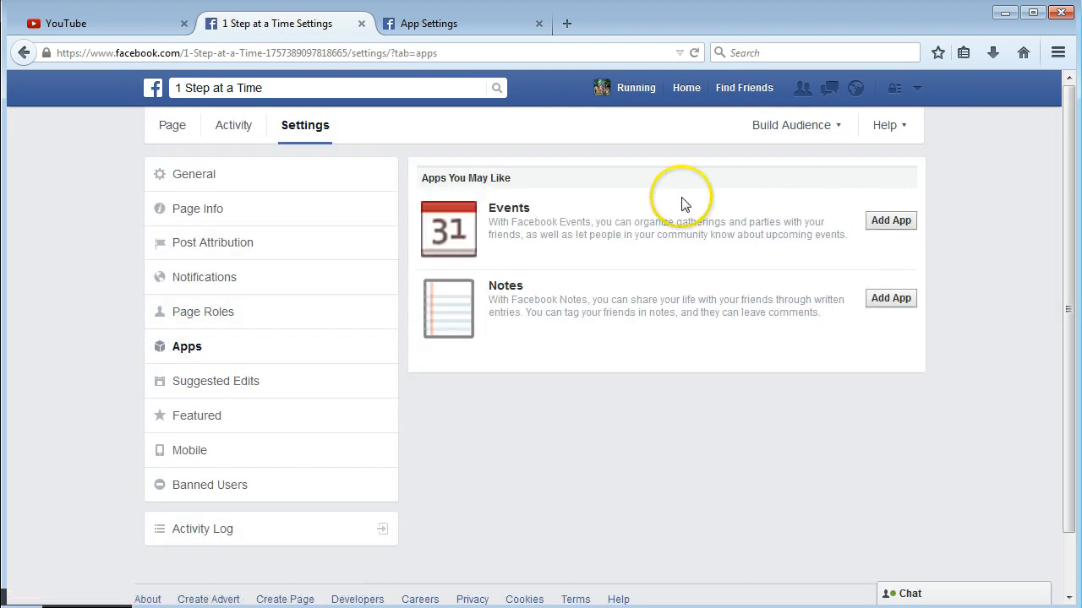
{"action": "mouse_move", "coordinate": [889, 221]}
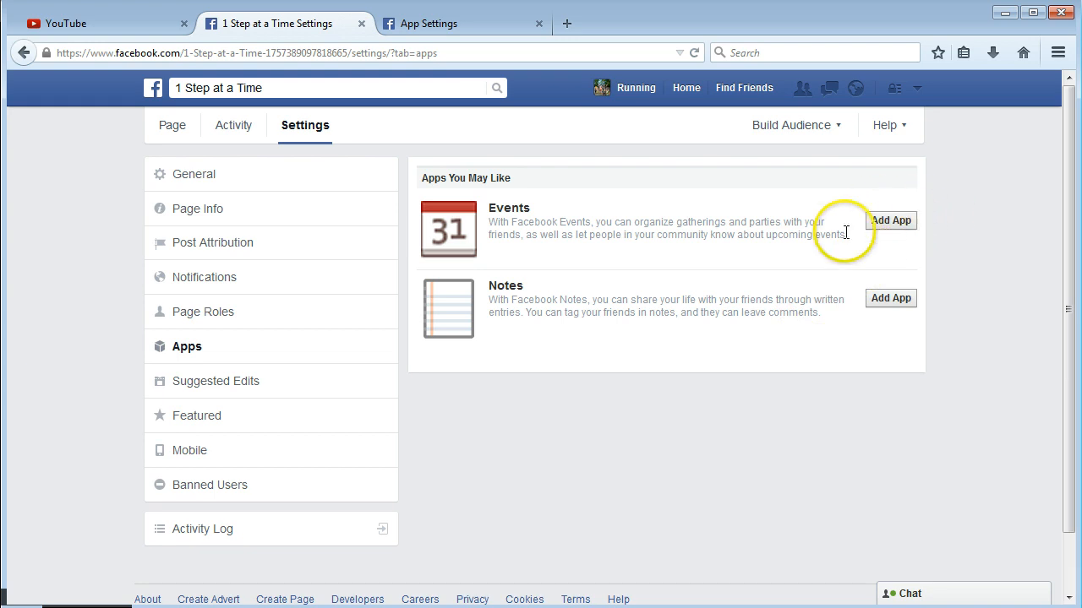
{"action": "mouse_move", "coordinate": [294, 269]}
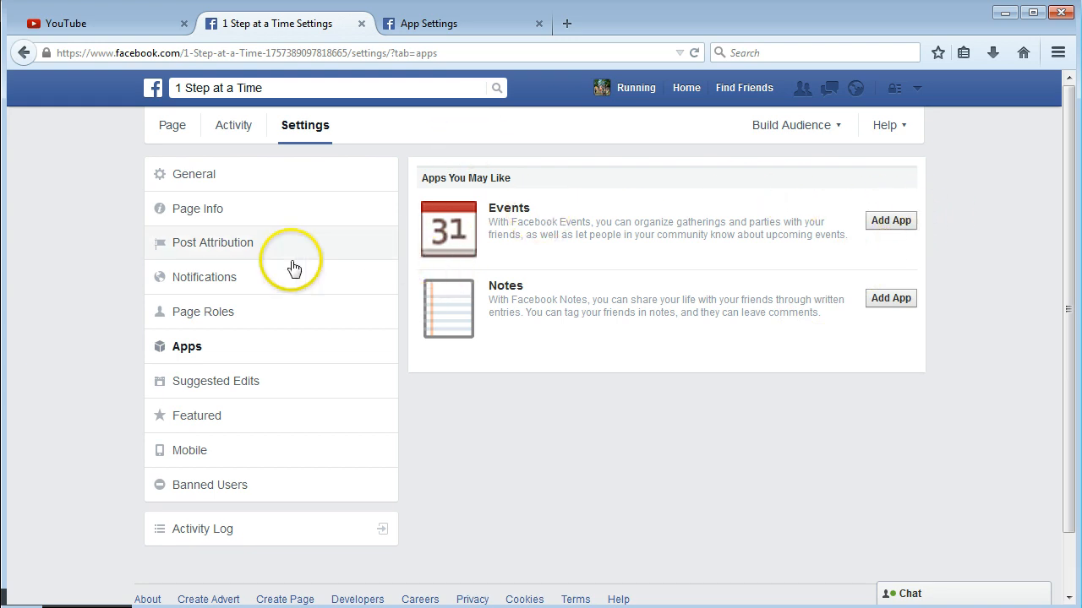
{"action": "left_click", "coordinate": [463, 22]}
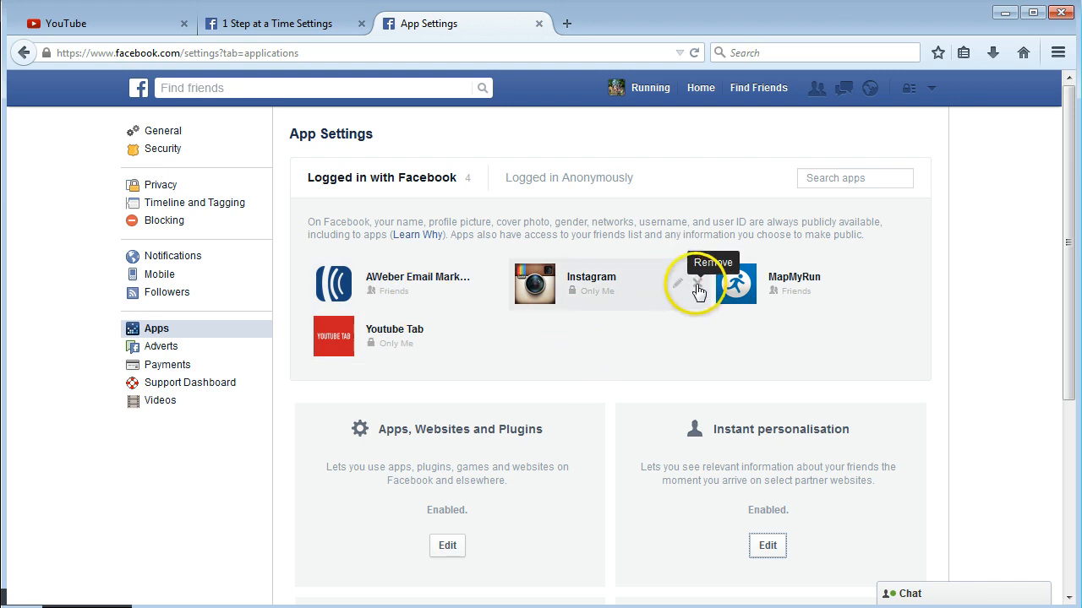
Step: Open the account menu on the App Settings page listing Instagram and MapMyRun
{"action": "left_click", "coordinate": [932, 87]}
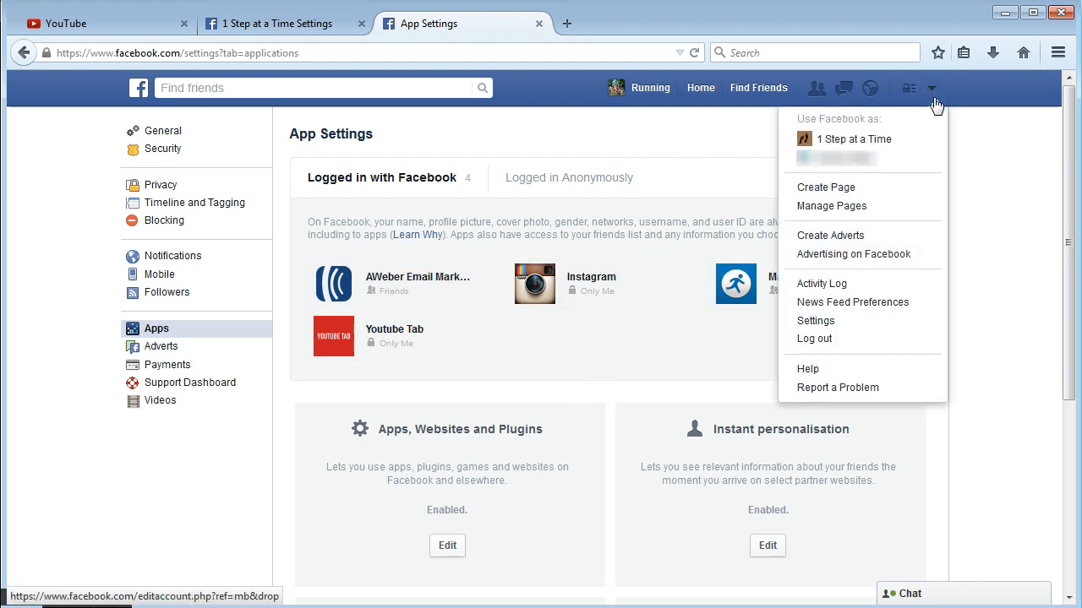
{"action": "mouse_move", "coordinate": [816, 320]}
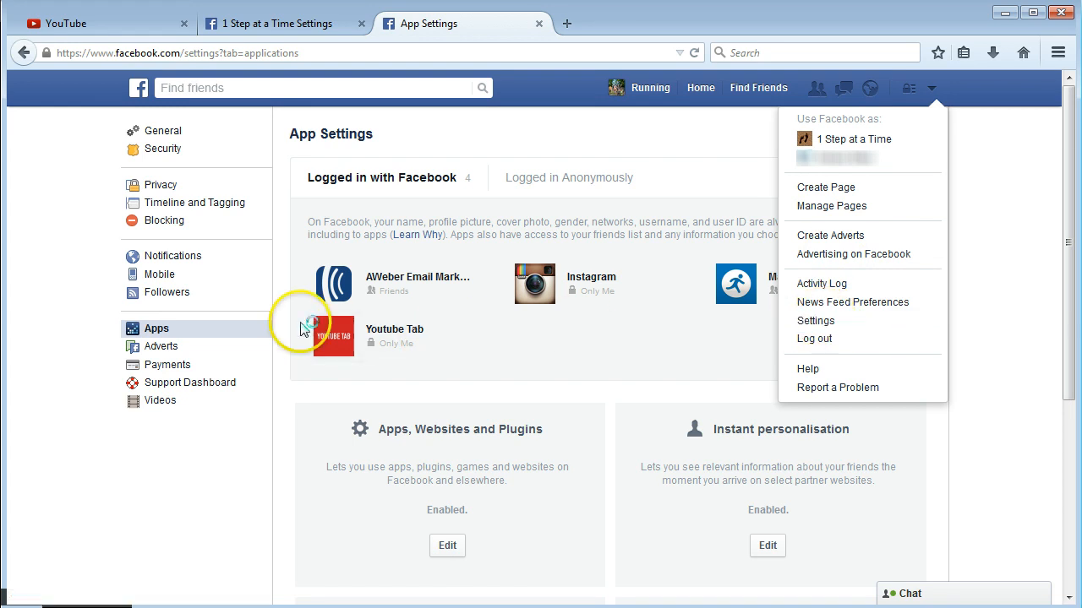
{"action": "mouse_move", "coordinate": [156, 328]}
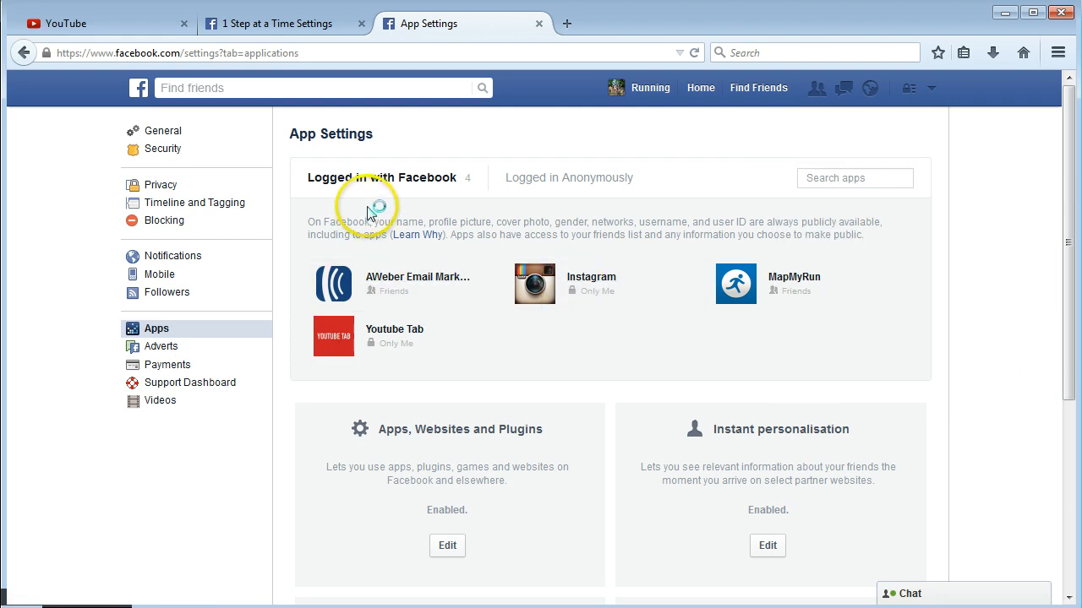
{"action": "mouse_move", "coordinate": [493, 285]}
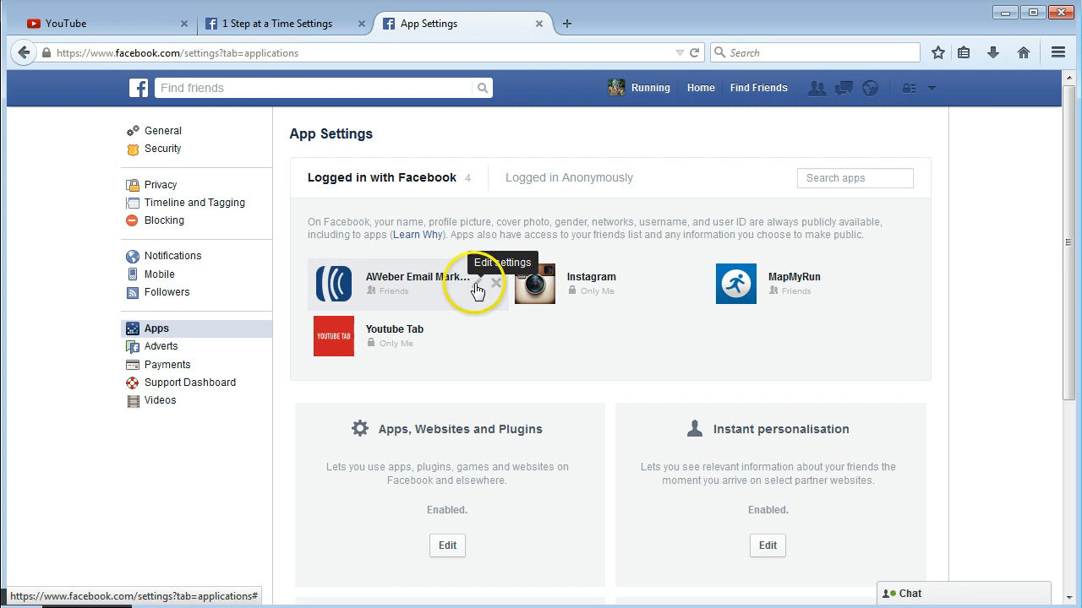
{"action": "scroll", "scroll_direction": "down", "scroll_amount": 3}
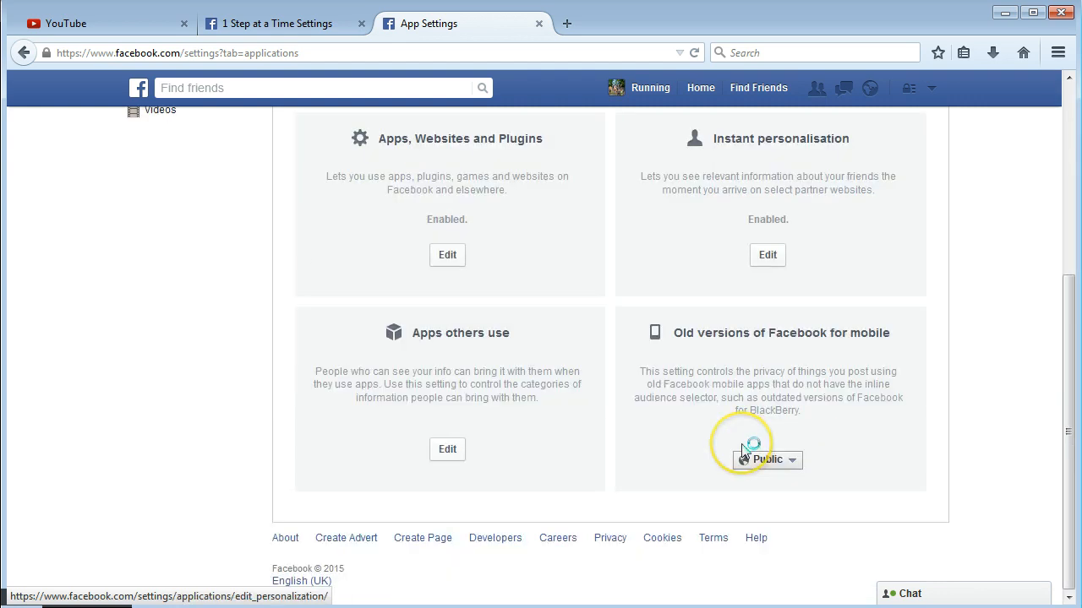